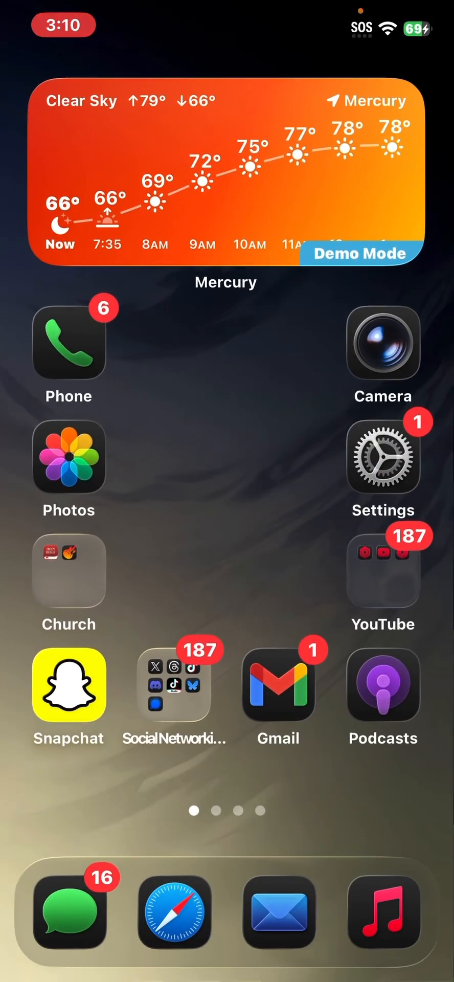
- Swipe to the second Home Screen page showing Notes, Calendar, Maps and Tesla
scroll(left, 3)
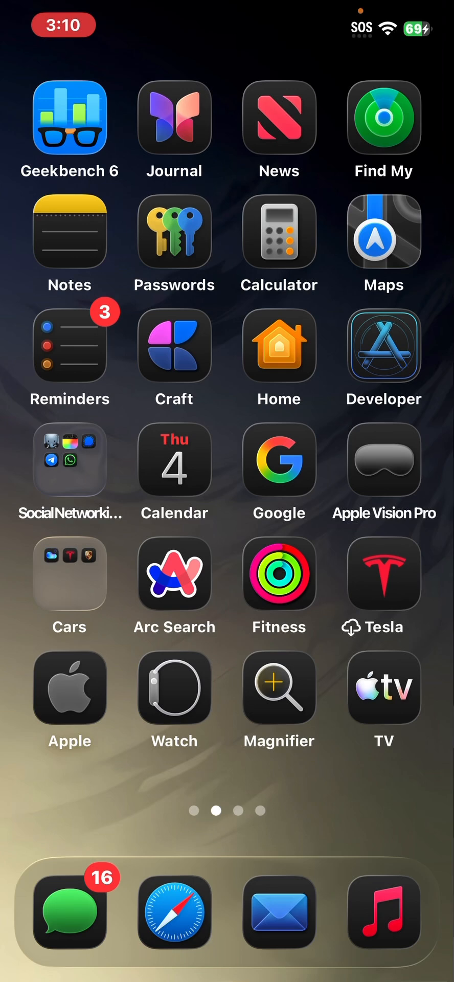
click(278, 118)
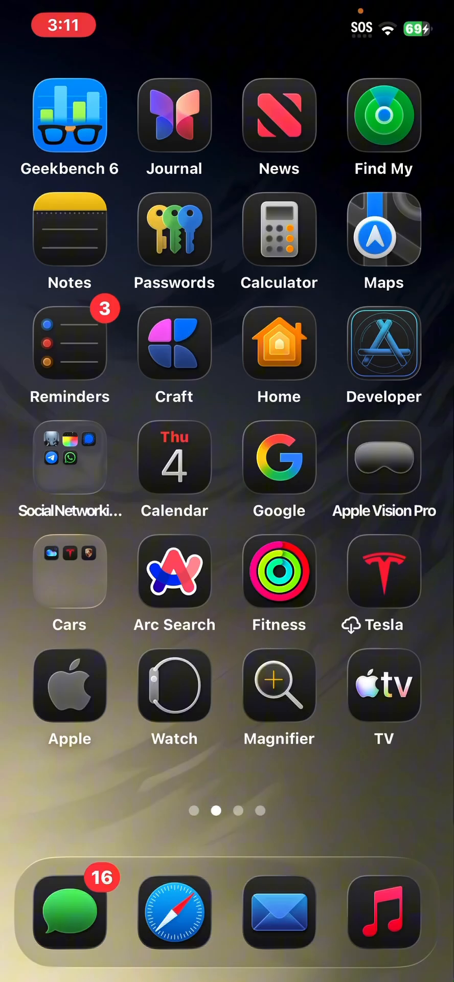
click(279, 915)
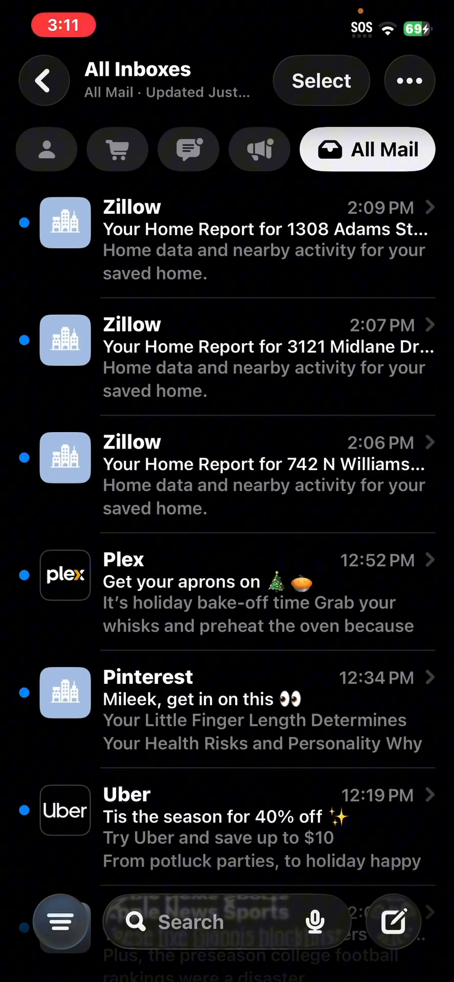
scroll(down, 3)
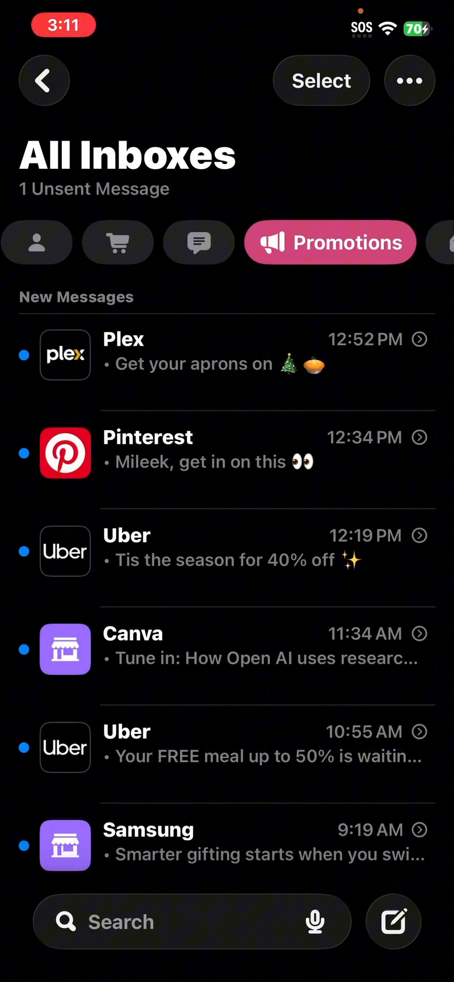
scroll(left, 3)
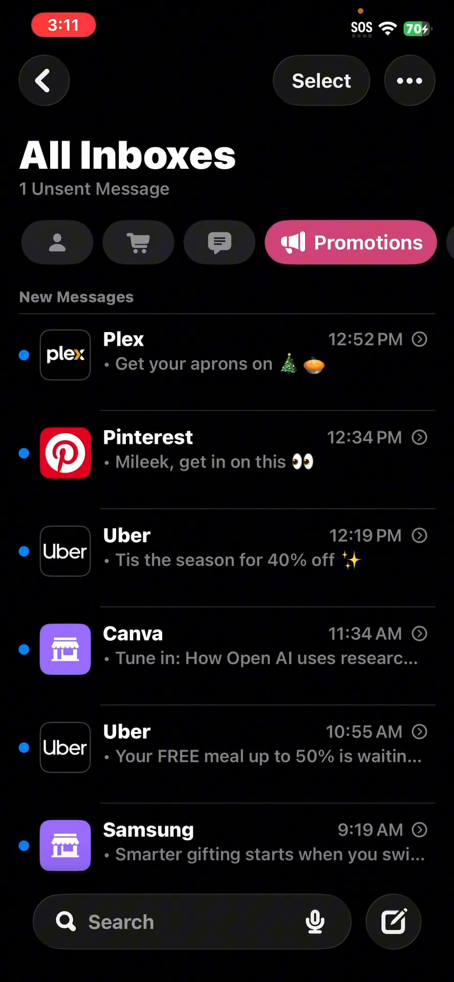
click(101, 241)
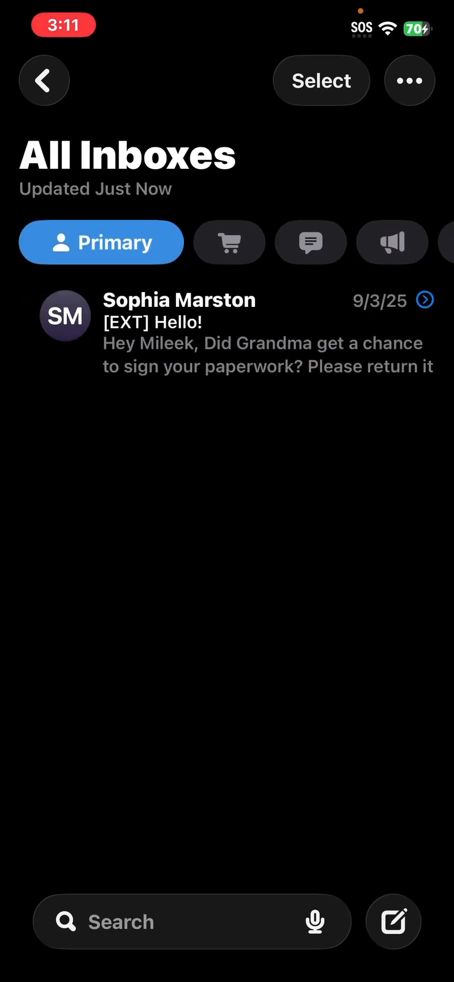
click(367, 242)
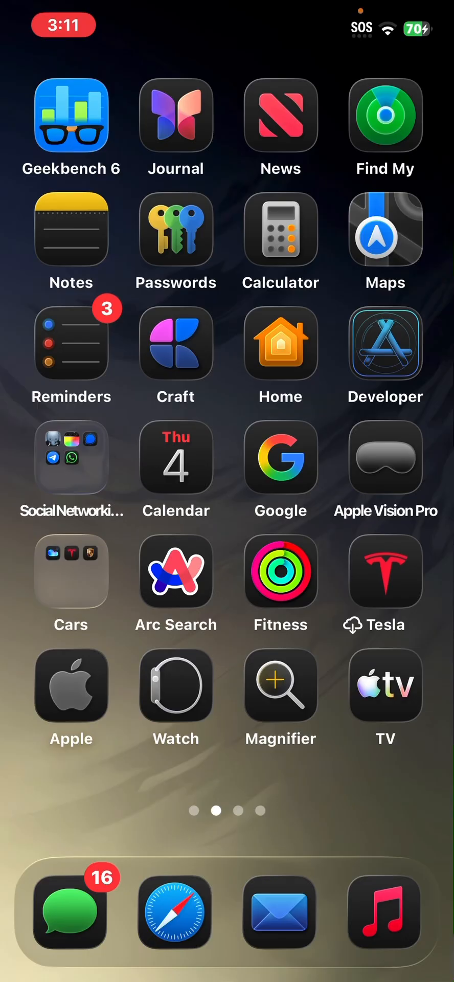
- Open News and return from Politics to the Today feed of December 4 stories
click(280, 116)
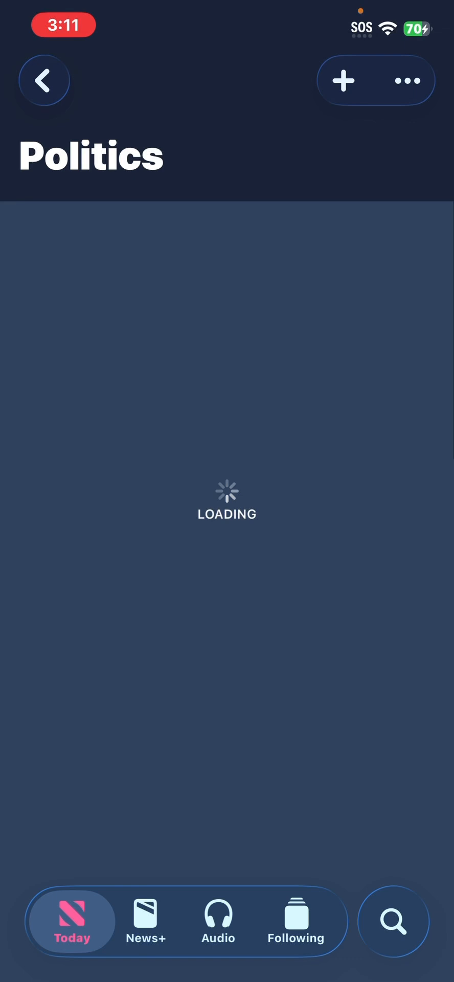
click(43, 80)
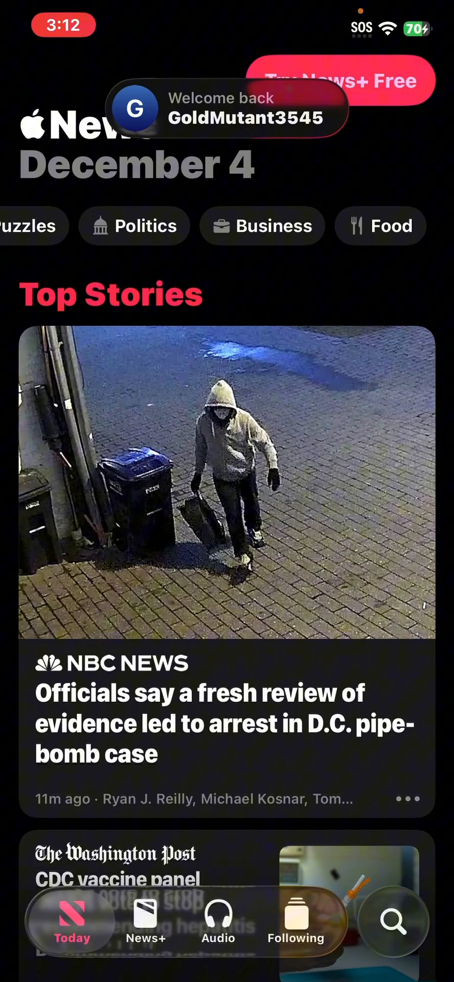
click(381, 225)
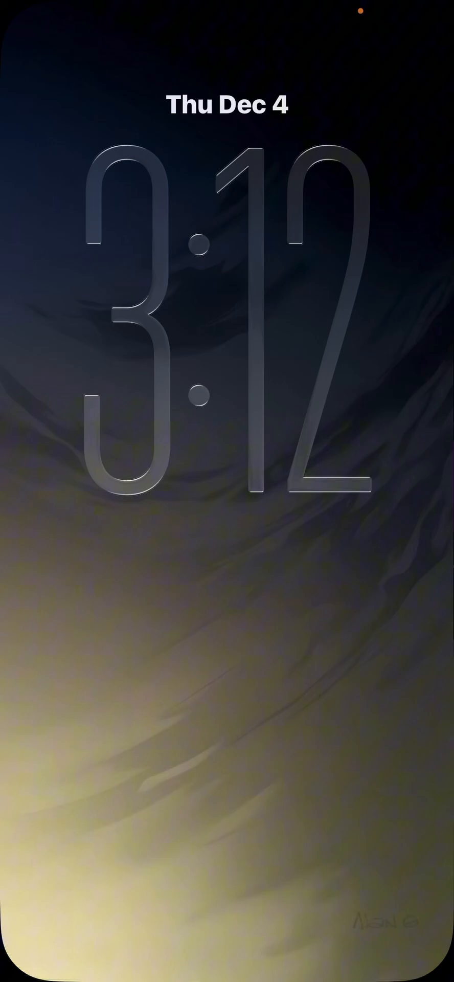
- Wake the Lock Screen showing 3:13 Thu Dec 4 with a King Crane YouTube notification
click(227, 491)
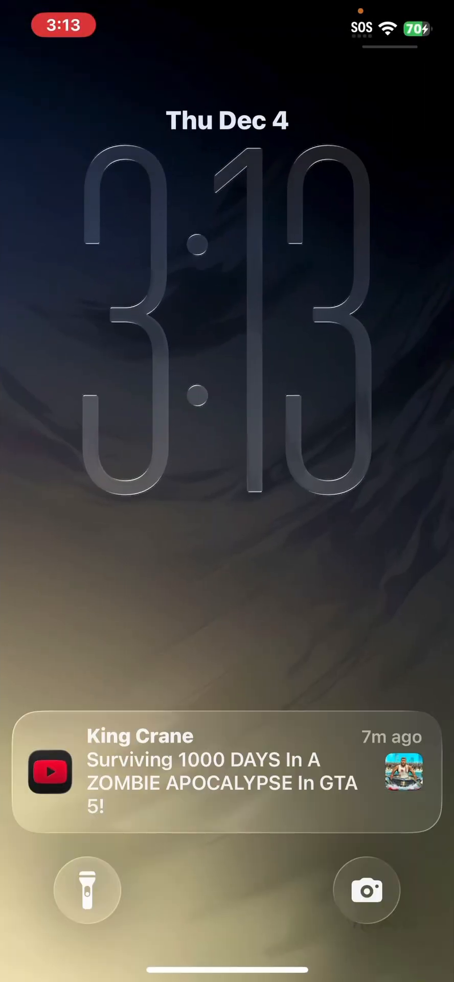
- Unlock, open Settings, browse General > AirDrop, and return to the General page
scroll(up, 3)
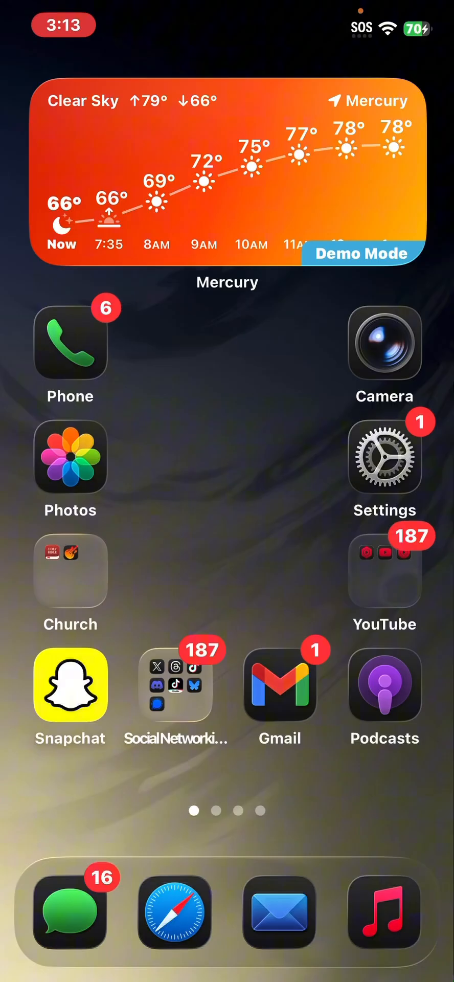
click(383, 456)
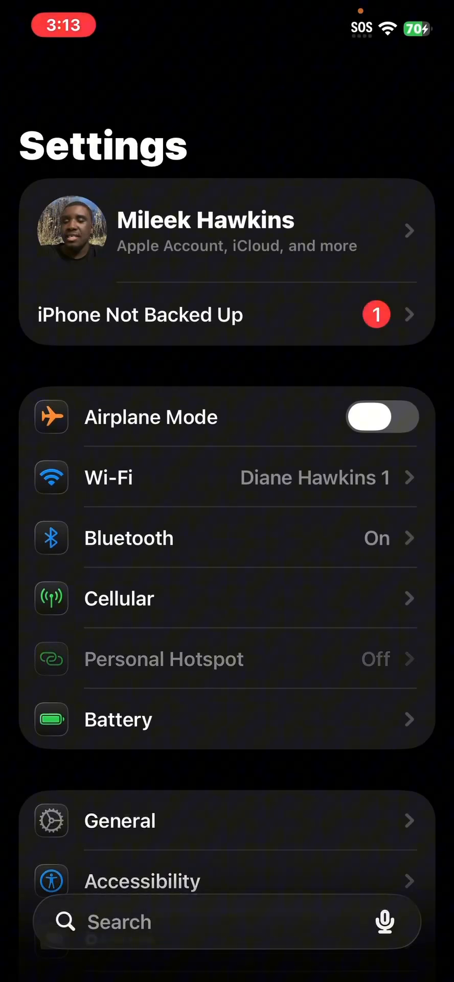
click(118, 820)
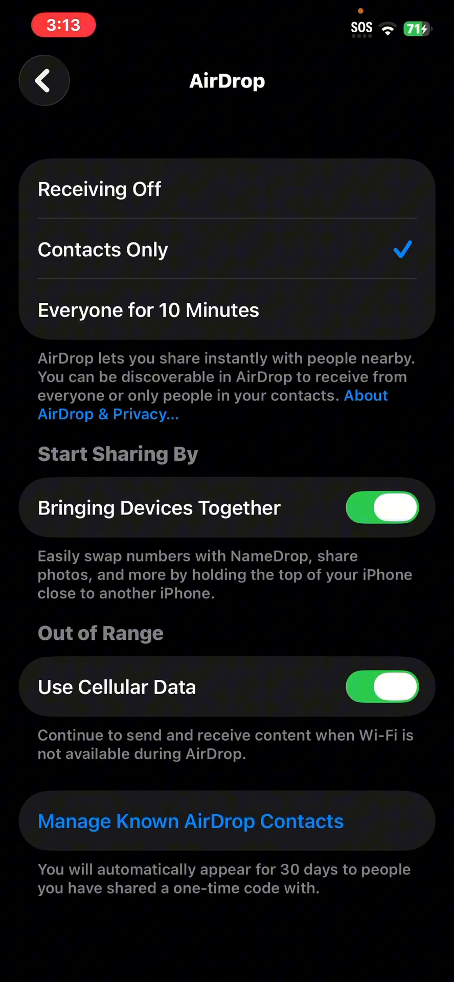
click(190, 821)
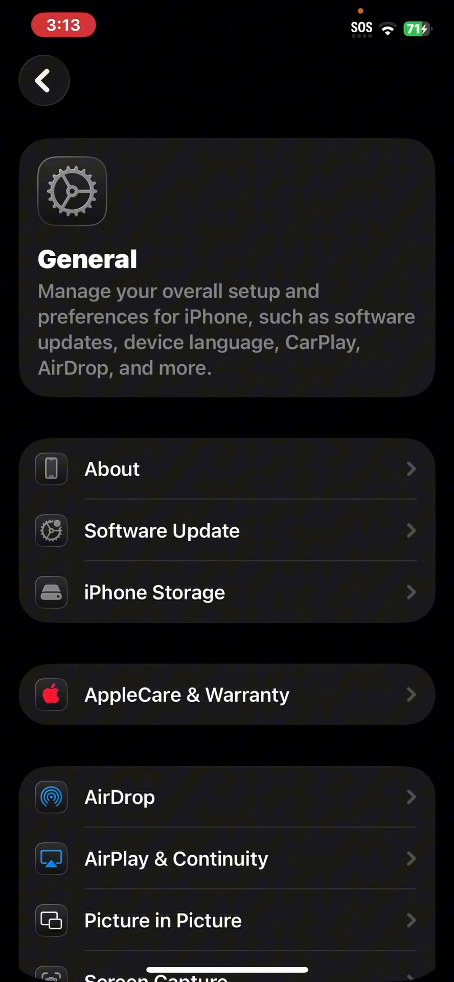
click(44, 80)
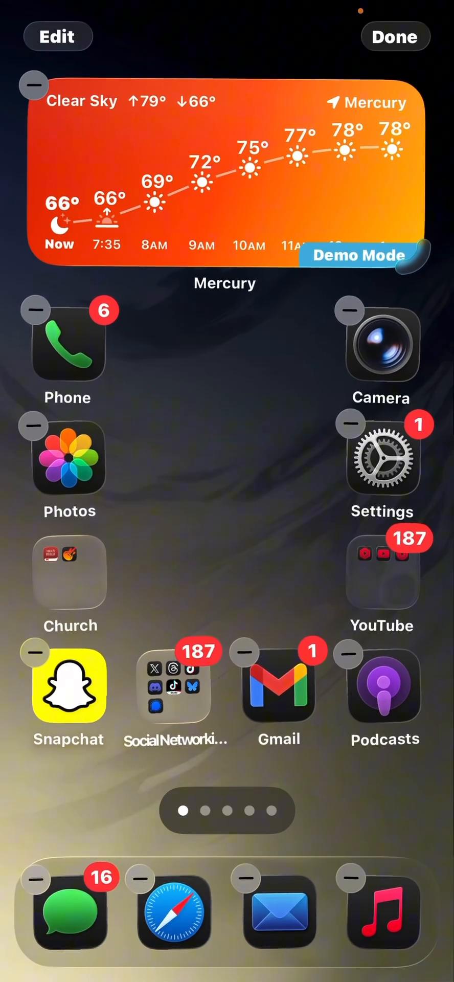
click(394, 36)
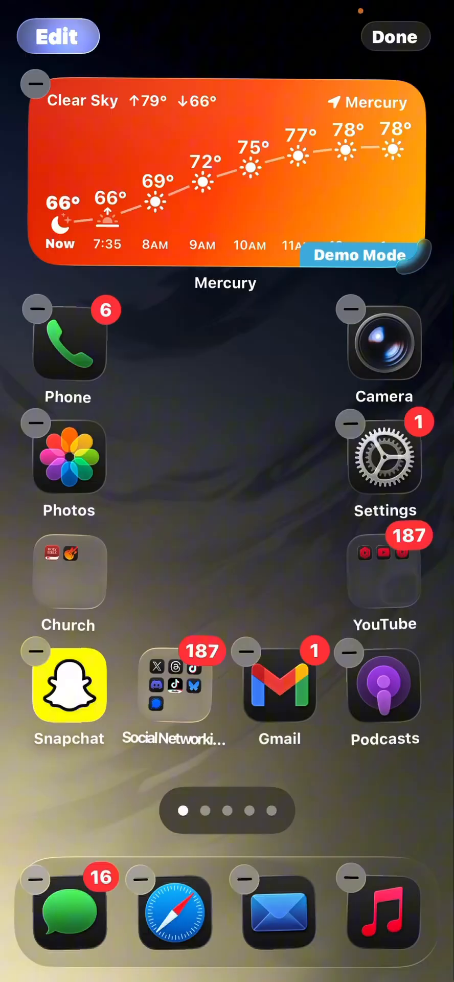
click(57, 36)
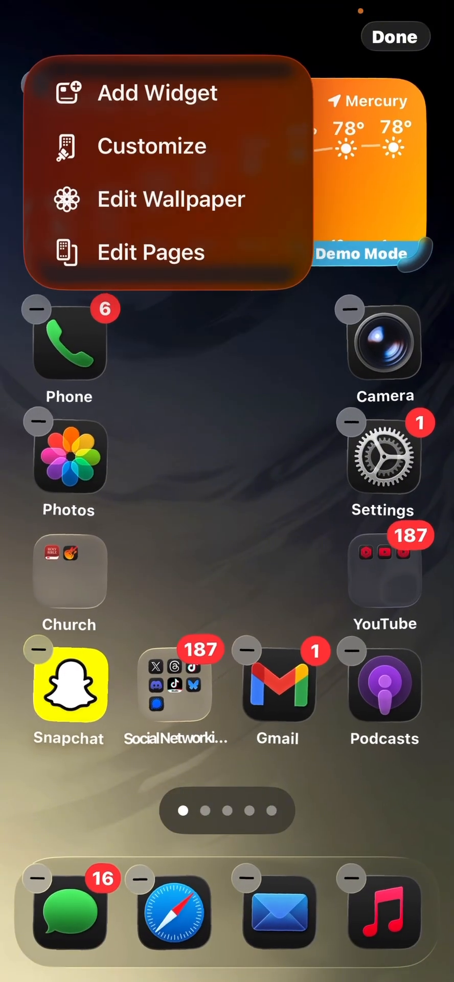
click(32, 85)
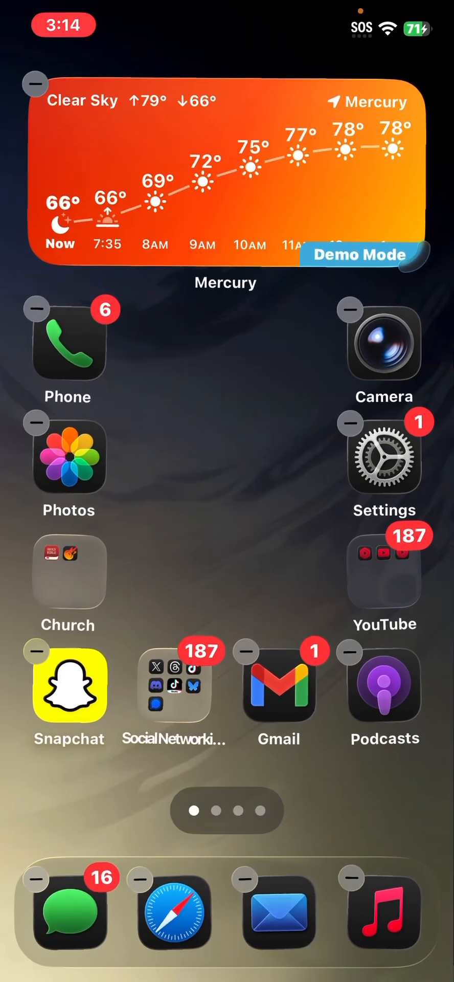
scroll(left, 3)
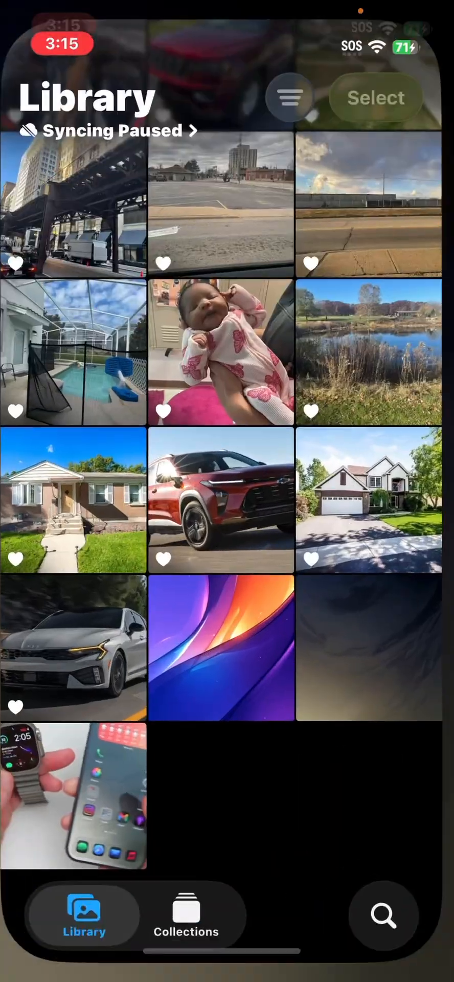
- View the red Jeep photo, browse the library sort menu, and return to the Home Screen
click(221, 503)
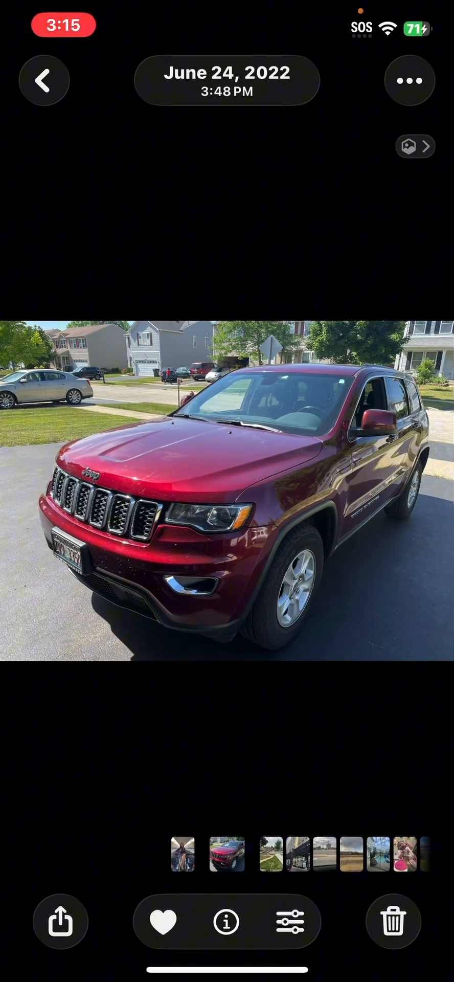
click(44, 80)
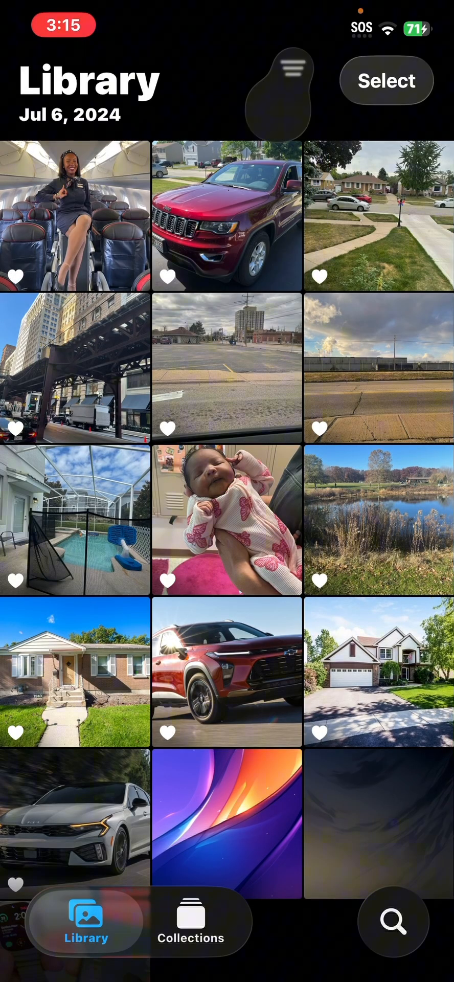
click(288, 80)
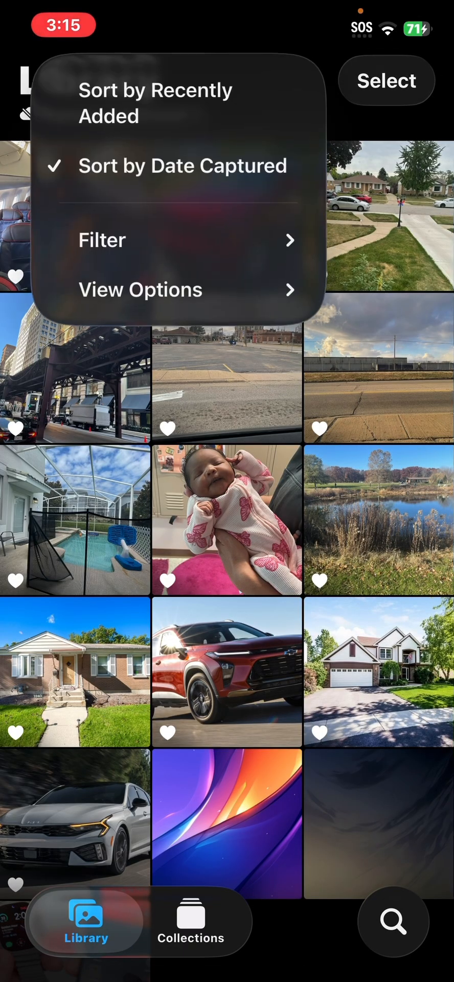
click(299, 80)
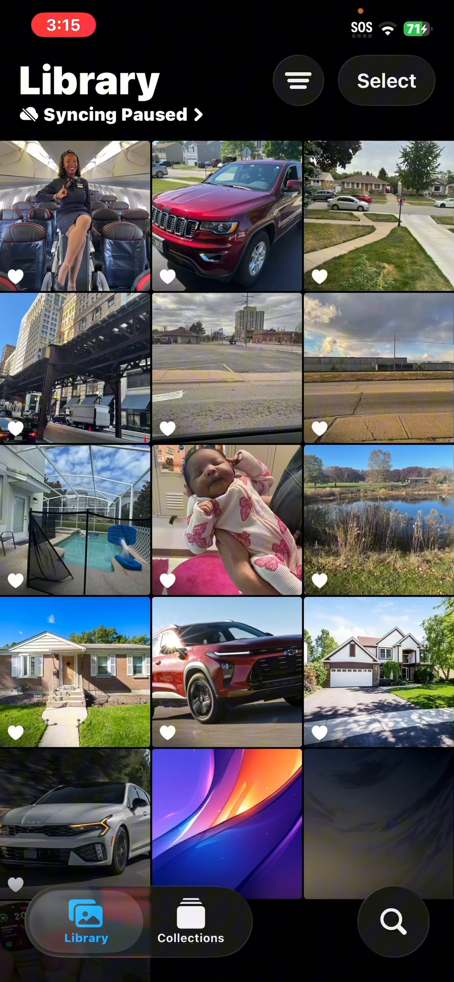
click(299, 80)
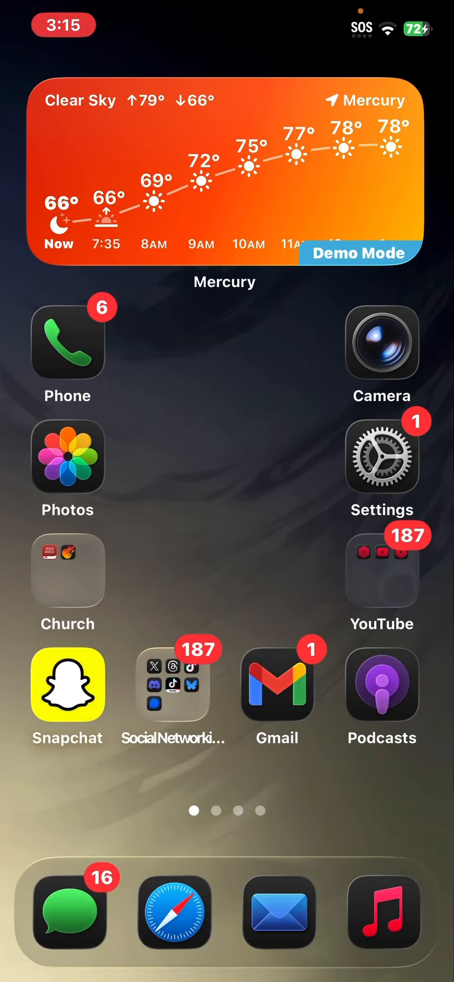
- Swipe left twice to reach the second Home Screen page of apps
scroll(left, 3)
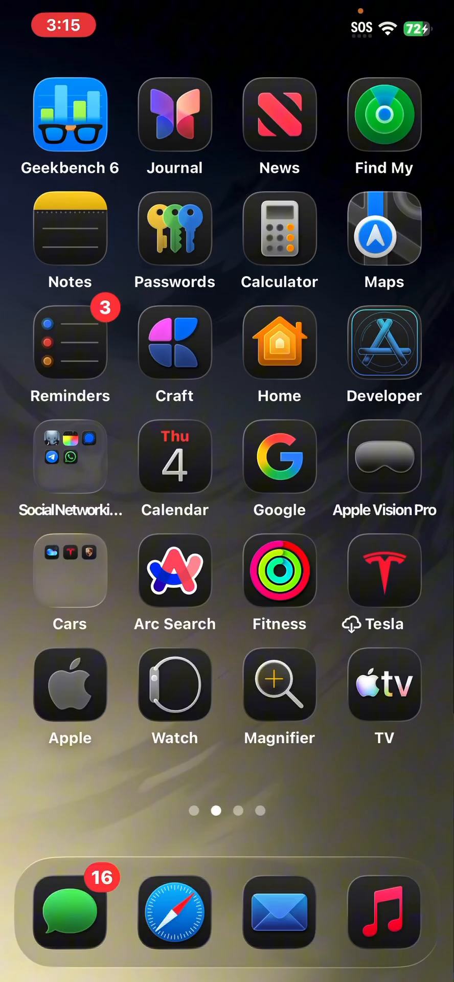
scroll(left, 3)
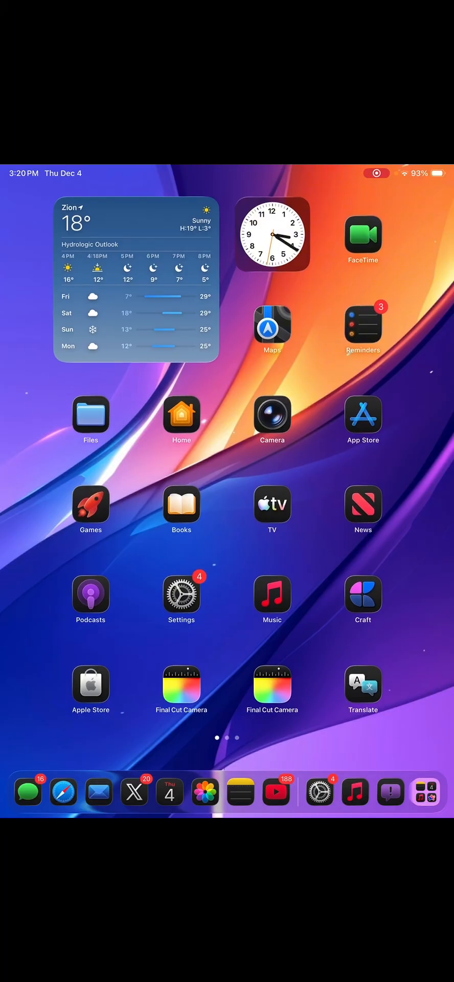
- Open Photos windowed on the iPad and drag Settings from the dock beside it
click(206, 790)
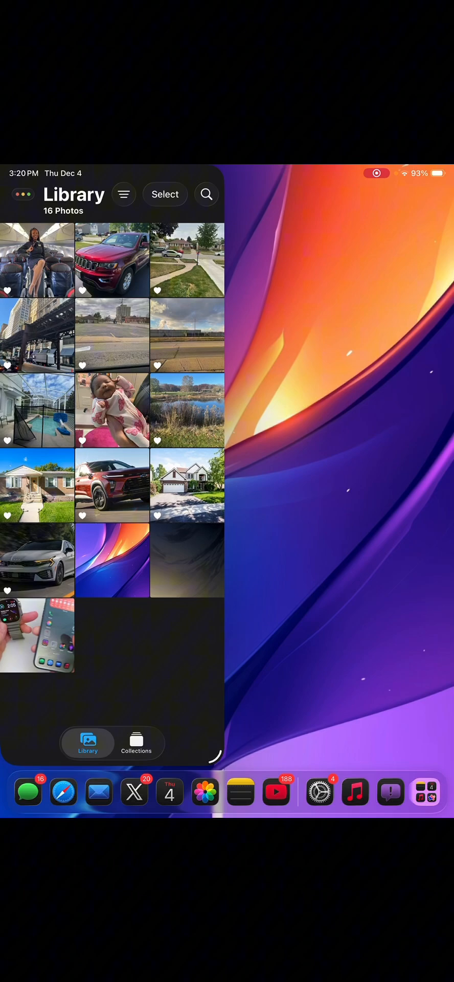
click(320, 791)
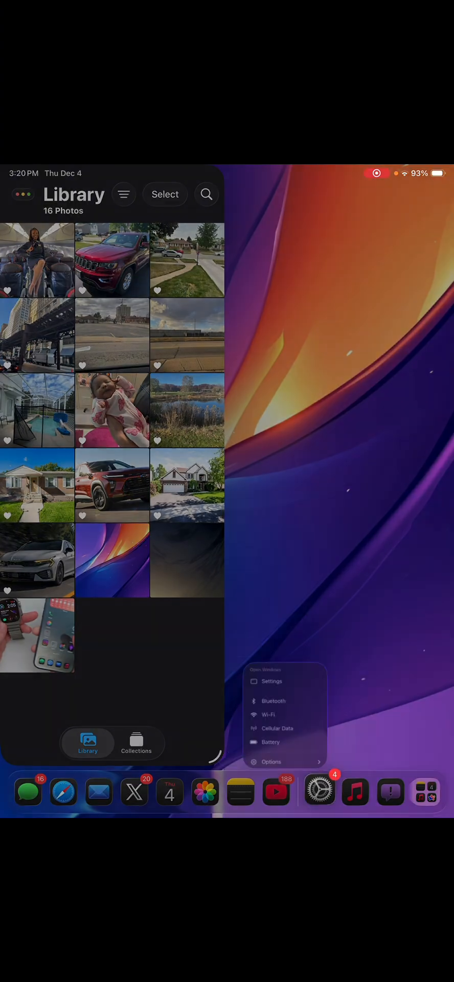
click(320, 791)
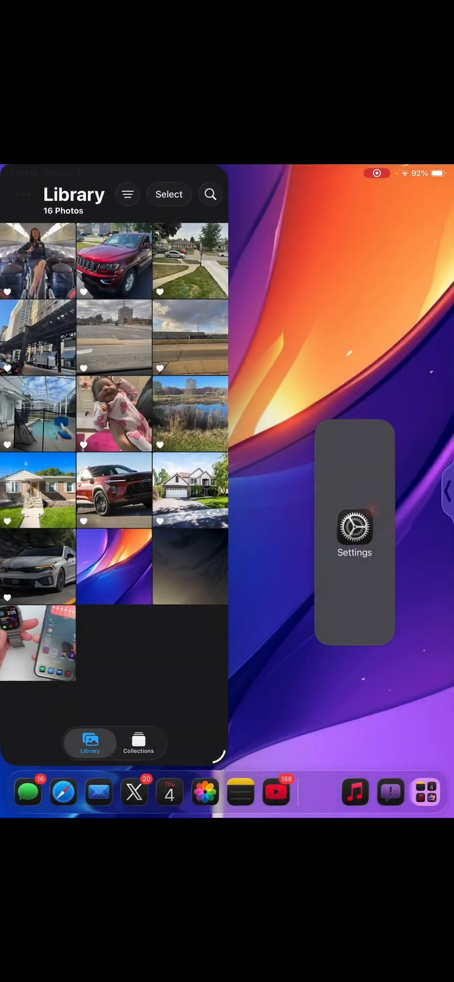
click(354, 530)
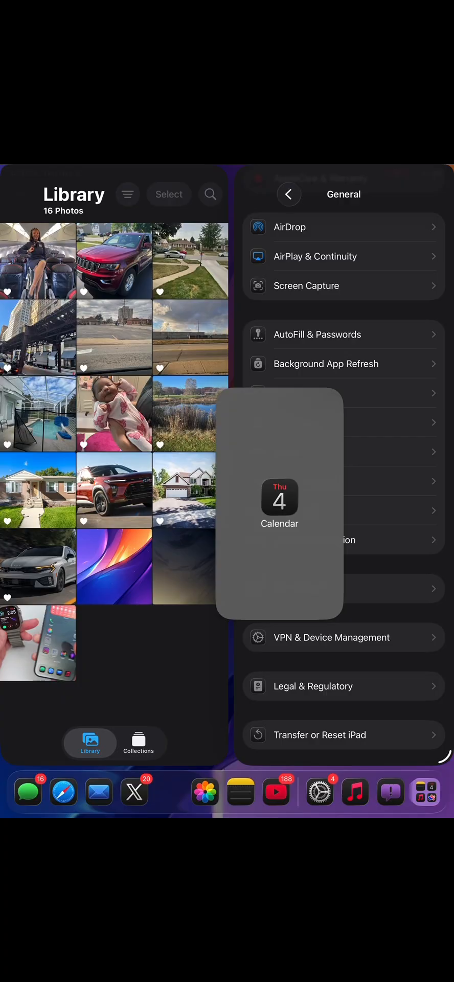
- Add Calendar as another window, then bring Settings' General window to the front
click(279, 503)
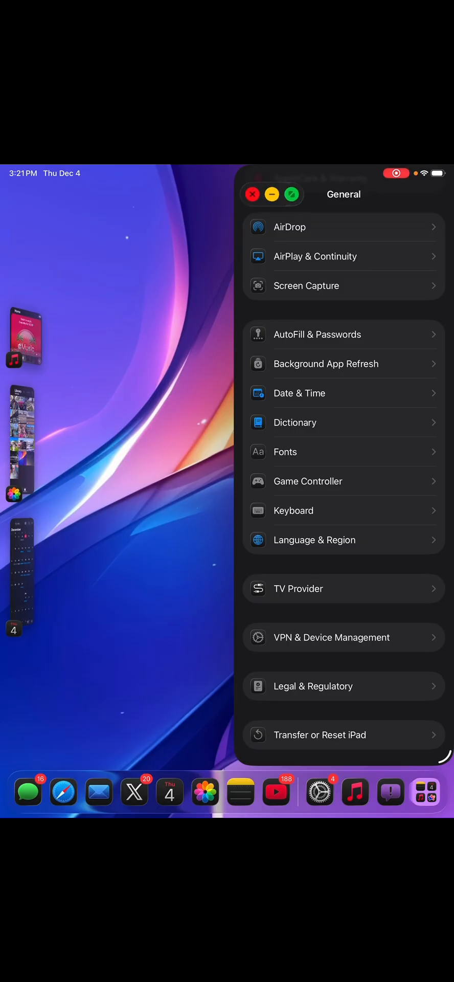
click(251, 194)
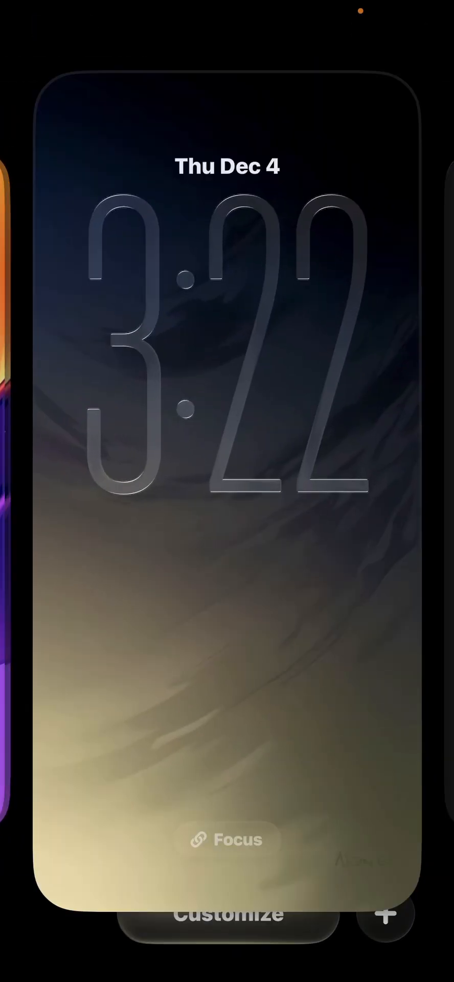
- Open the clock's Font & Color editor and drag the weight slider to change the font
click(226, 914)
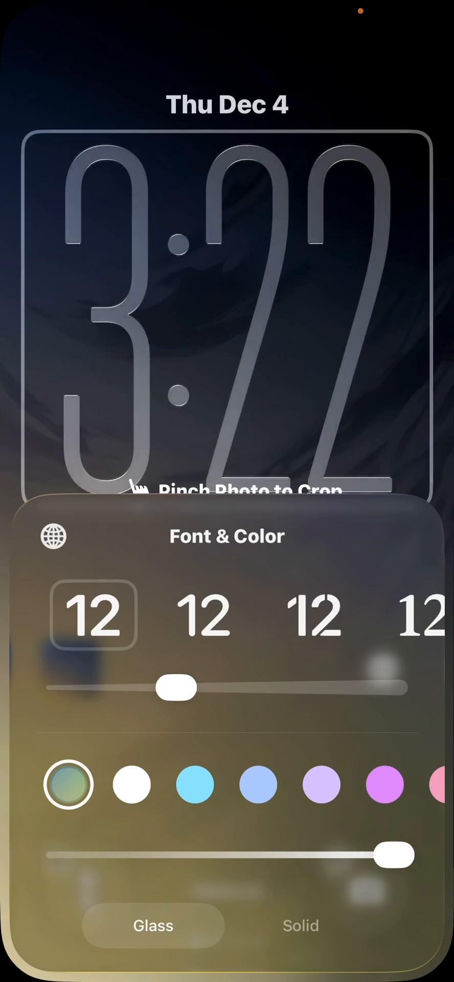
drag(394, 854, 132, 854)
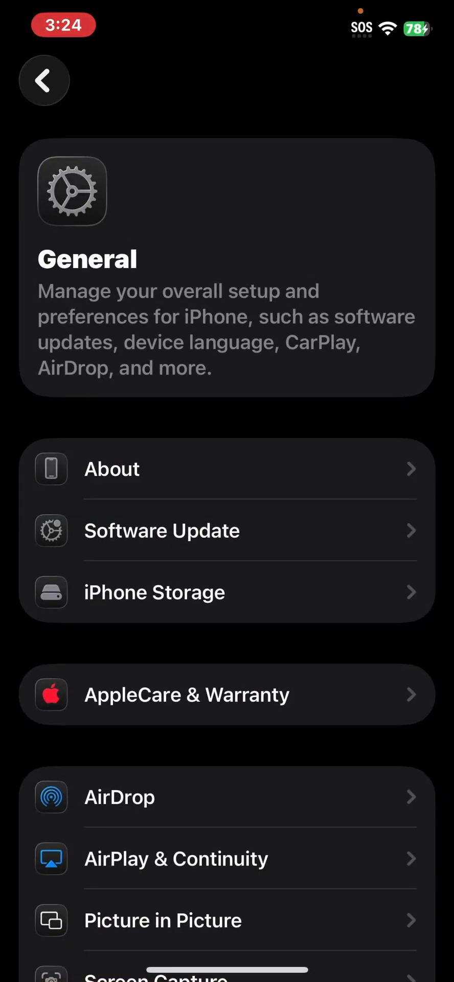
- Confirm iOS 26.2 is up to date, then set Beta Updates to iOS 26 Developer Beta
click(161, 530)
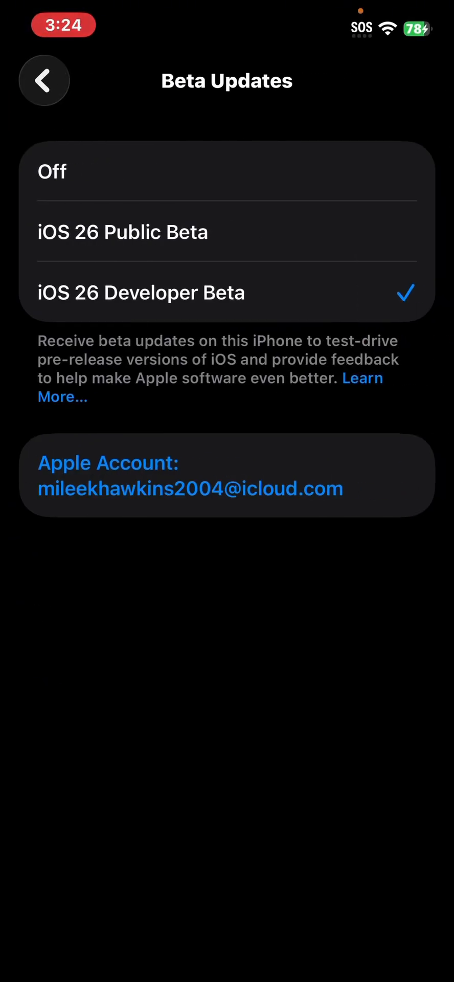
click(44, 80)
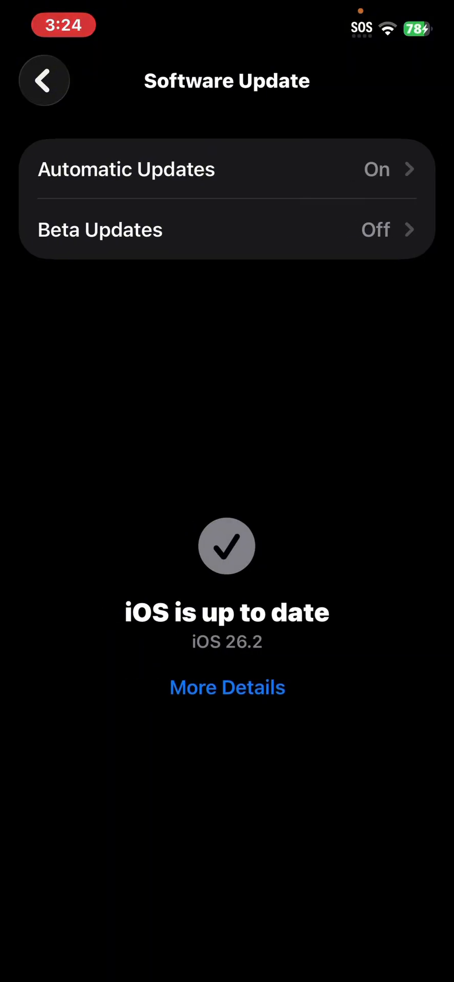
click(100, 230)
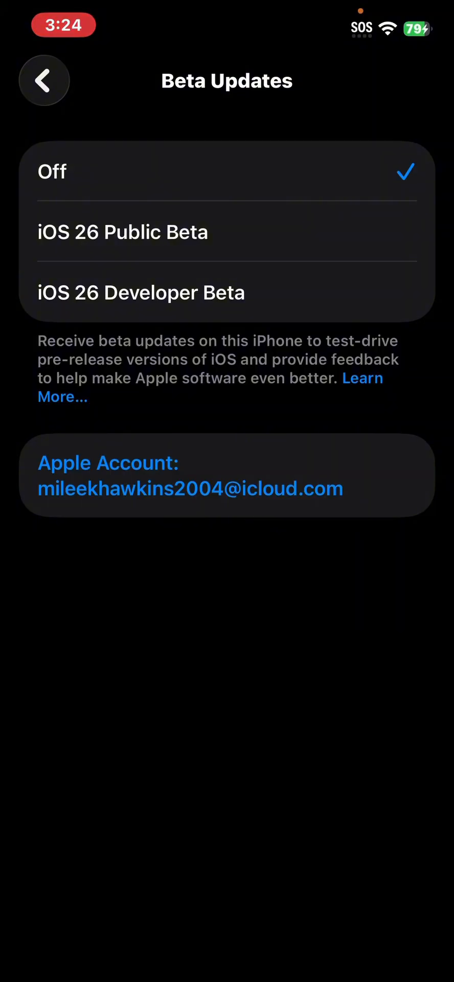
click(141, 293)
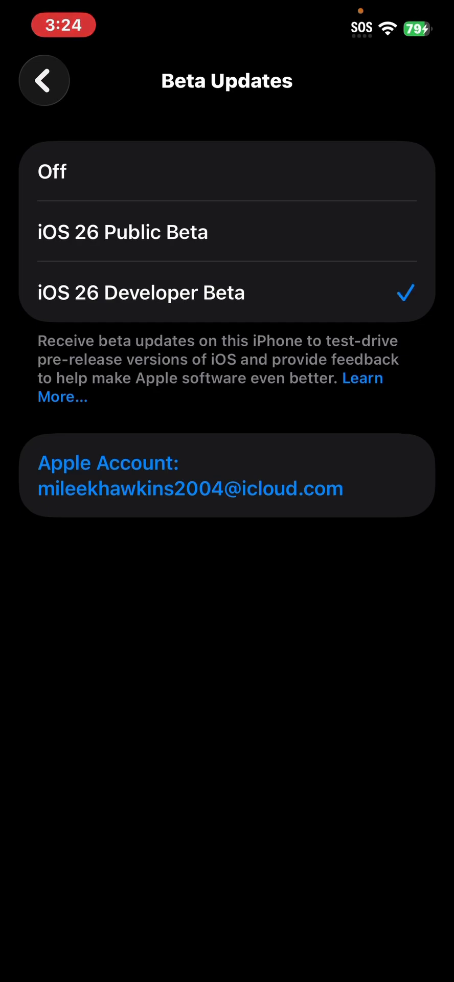
click(44, 79)
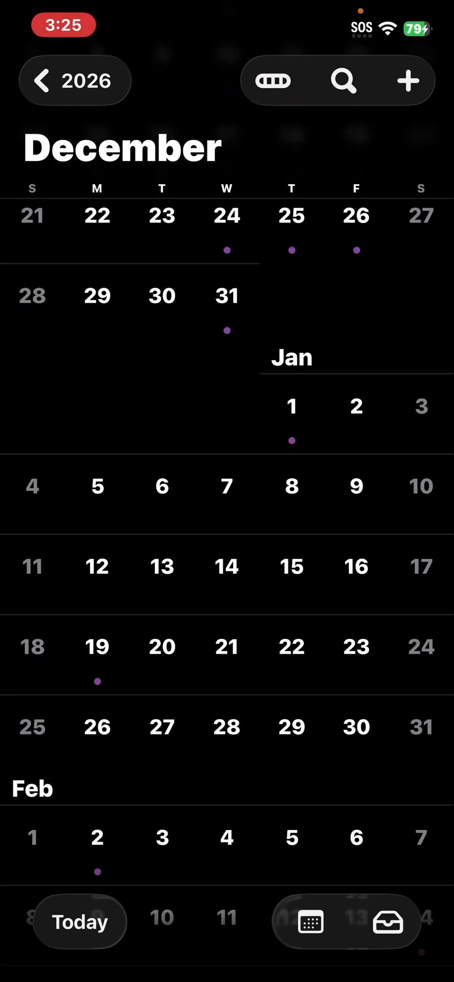
click(41, 80)
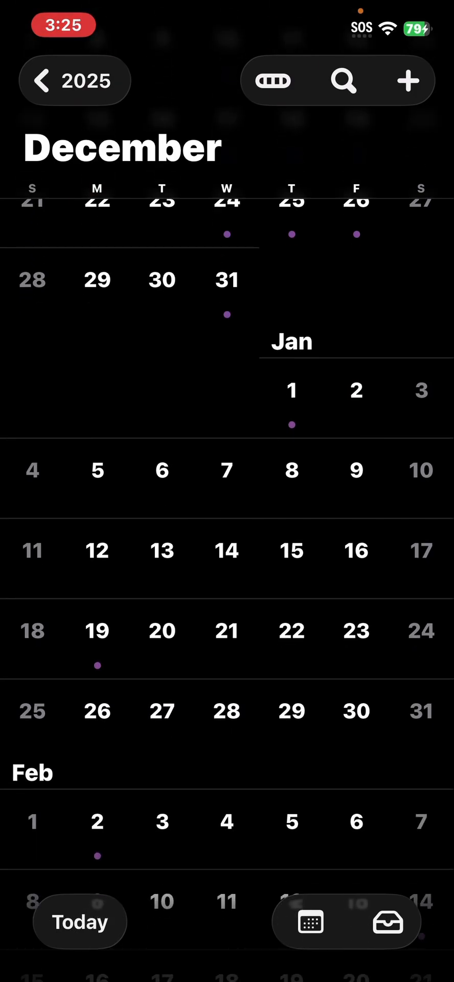
scroll(down, 3)
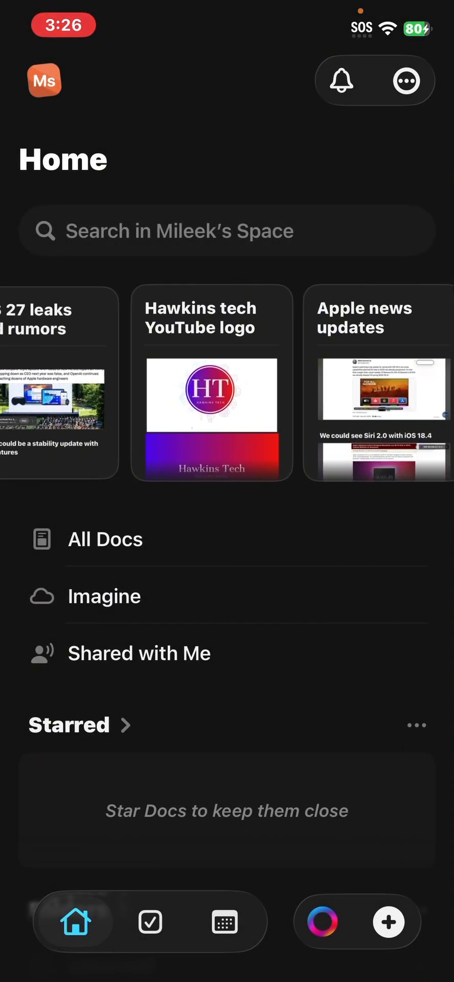
- Leave Craft's Home space and reach the General section of Settings
click(56, 381)
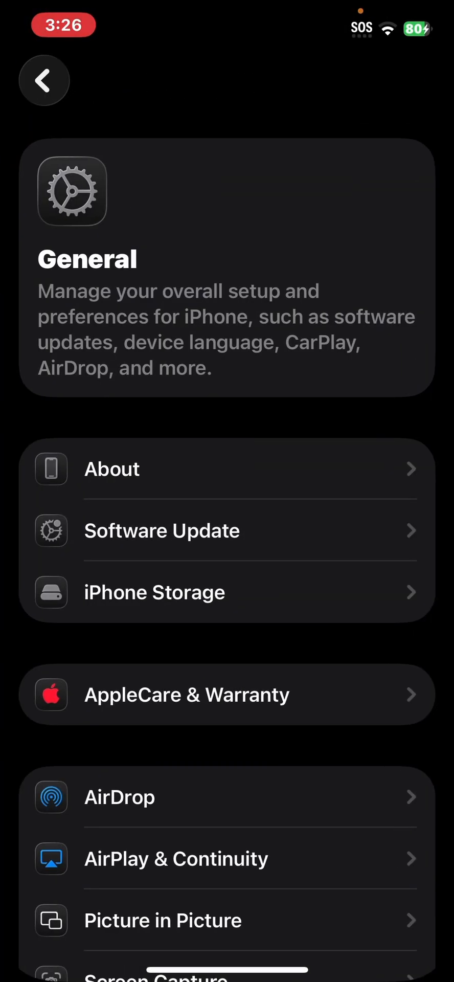
- View the About page confirming iOS 26.2 on iPhone 12, then reveal the Screen Recording options in Control Center
click(111, 468)
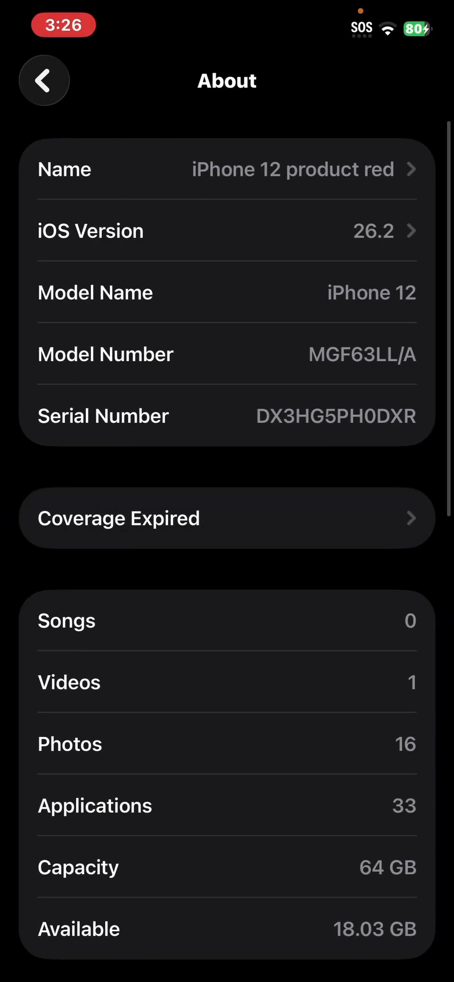
scroll(down, 3)
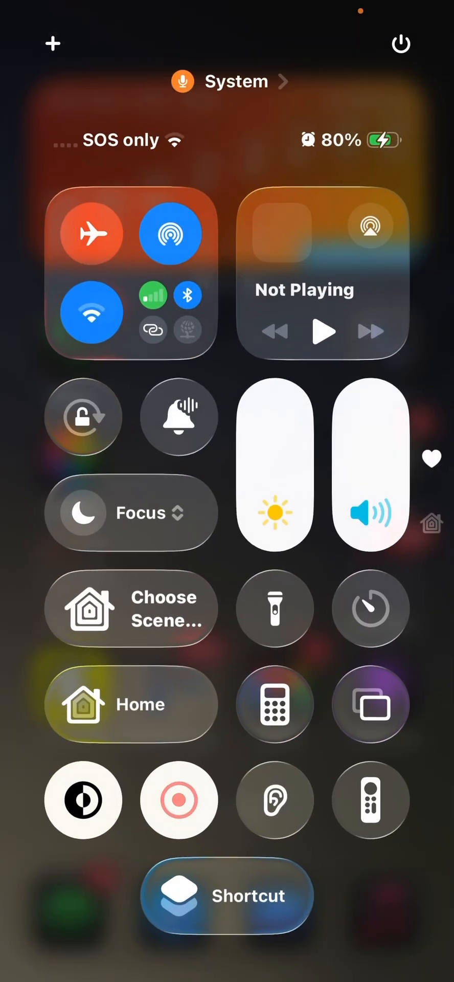
click(179, 800)
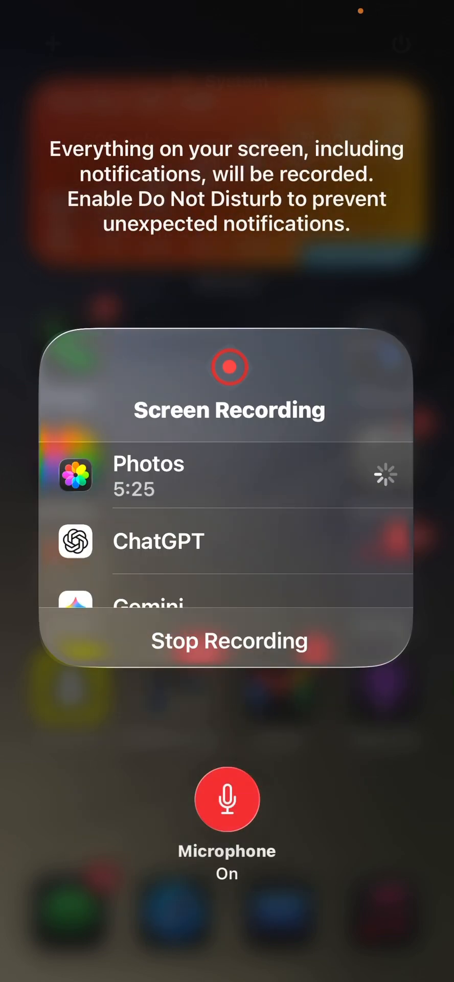